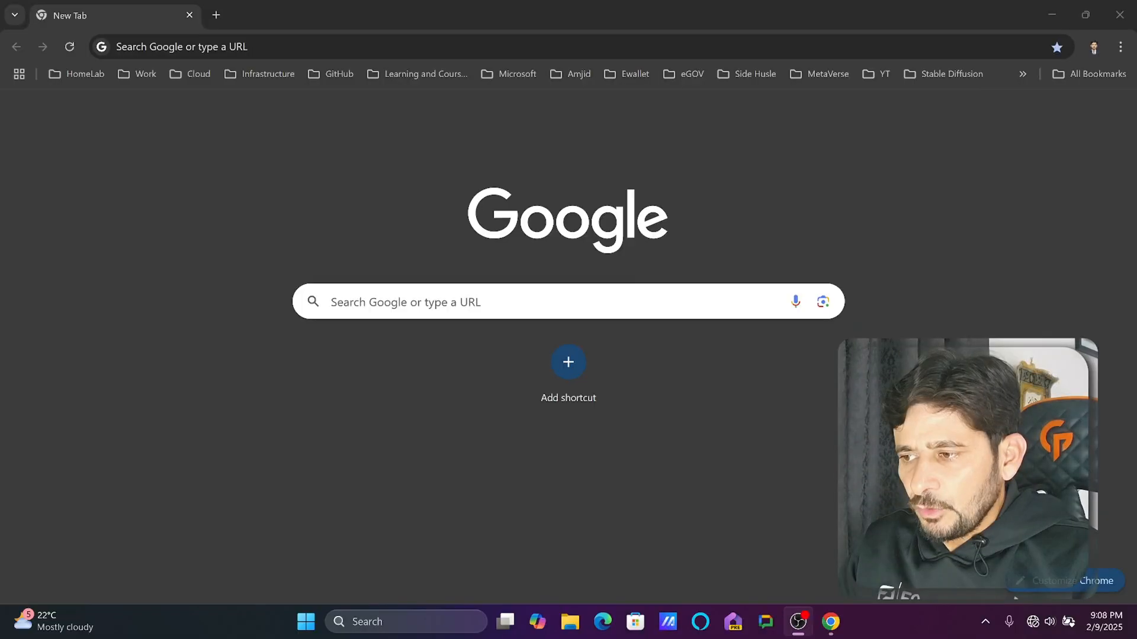
Google 'opnsense' and open the opnsense.org result.
type("opnsense")
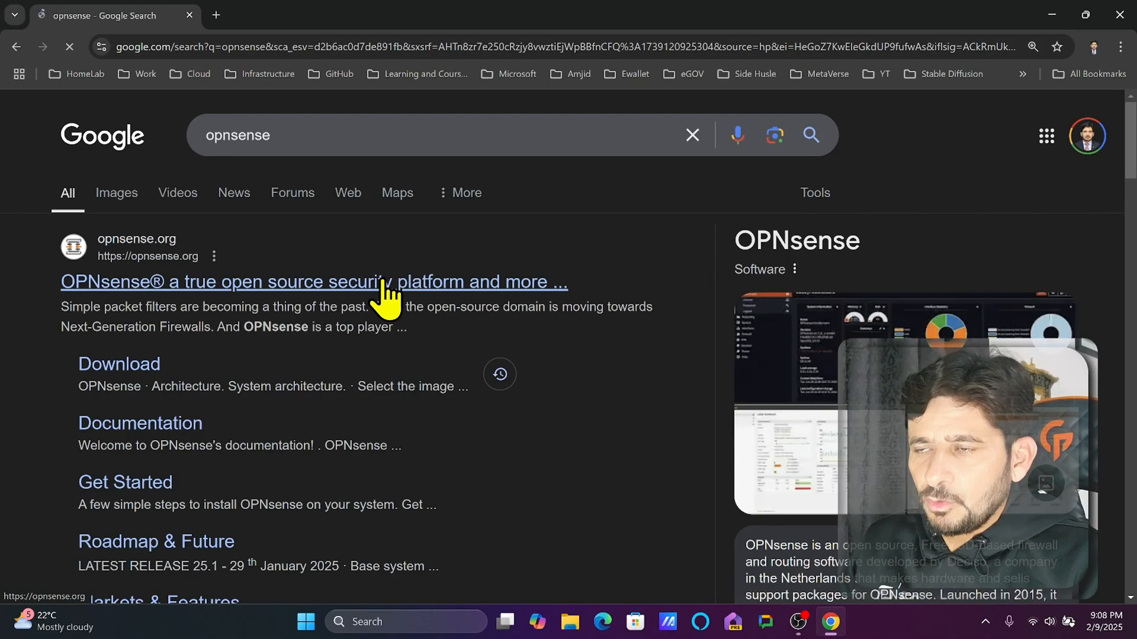
left_click(313, 281)
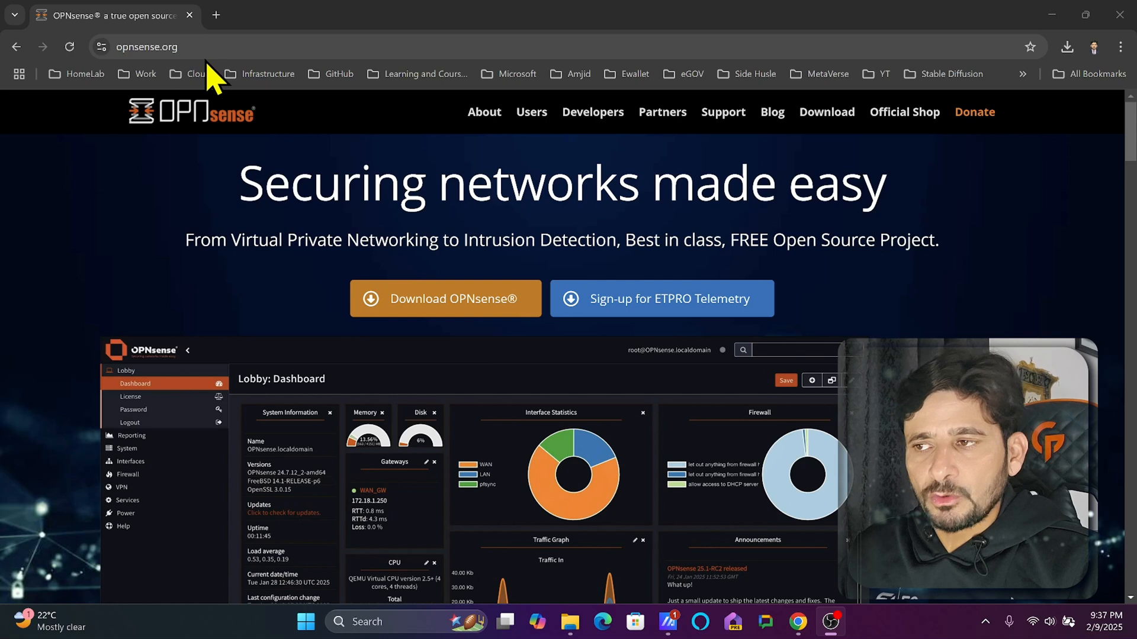
mouse_move(214, 152)
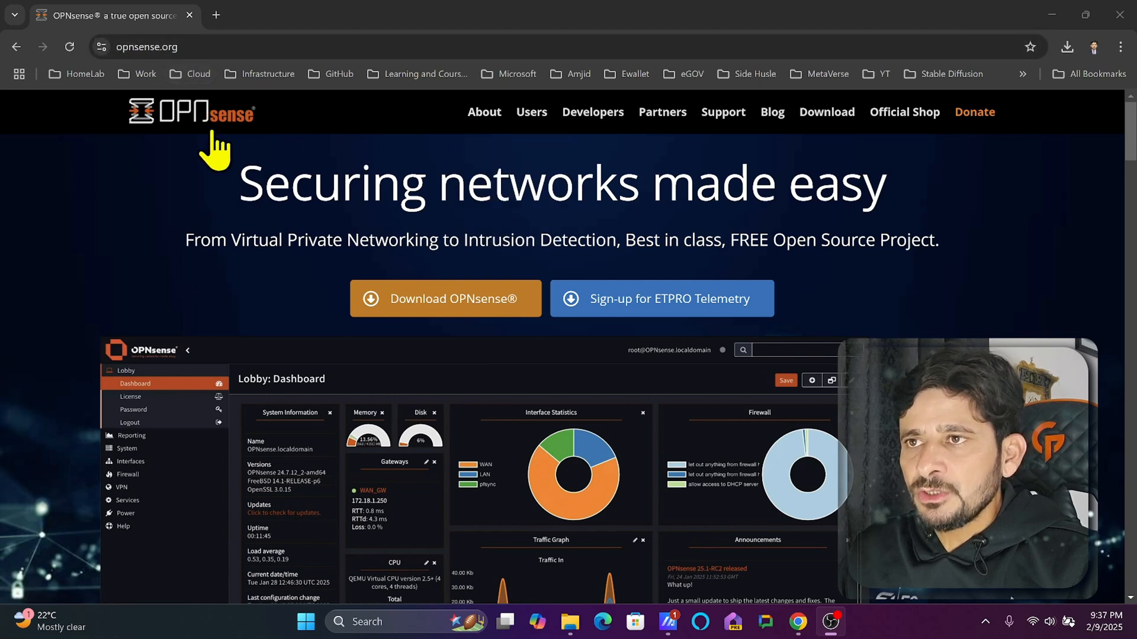
mouse_move(826, 112)
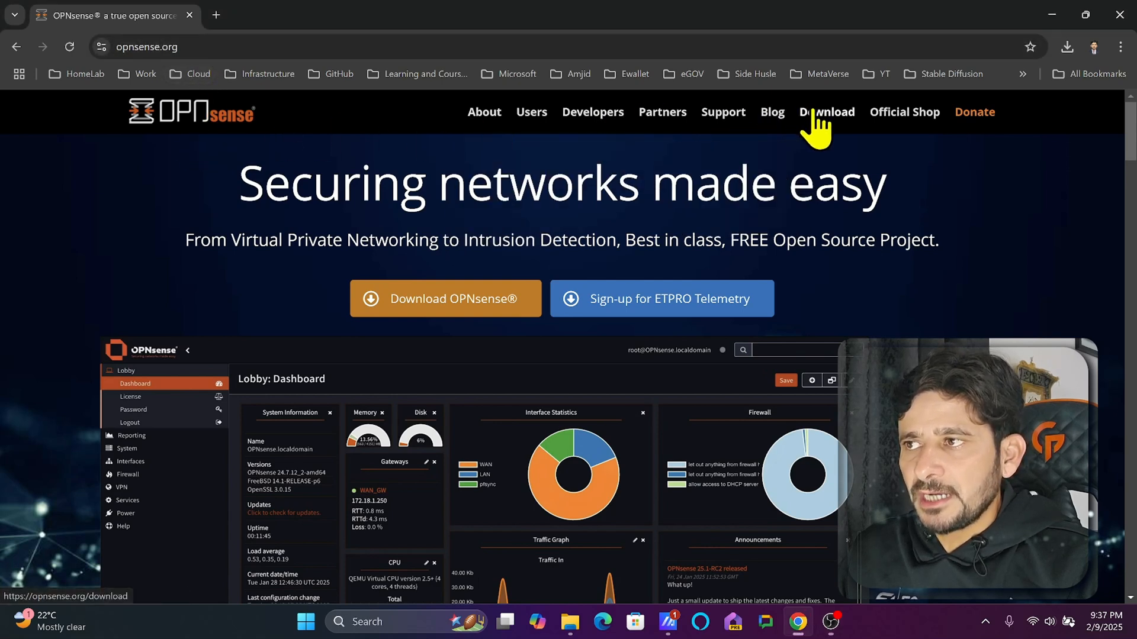
Reach the opnsense.org download page via 'Download OPNsense®' and scroll to the fast download selector.
left_click(826, 112)
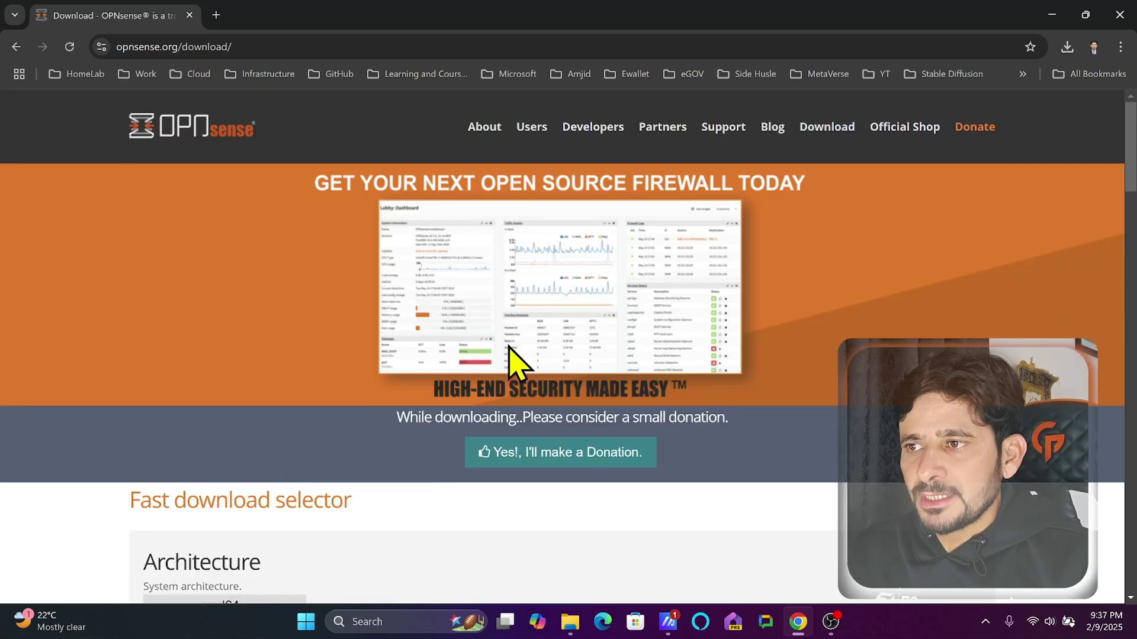
scroll("down", 3)
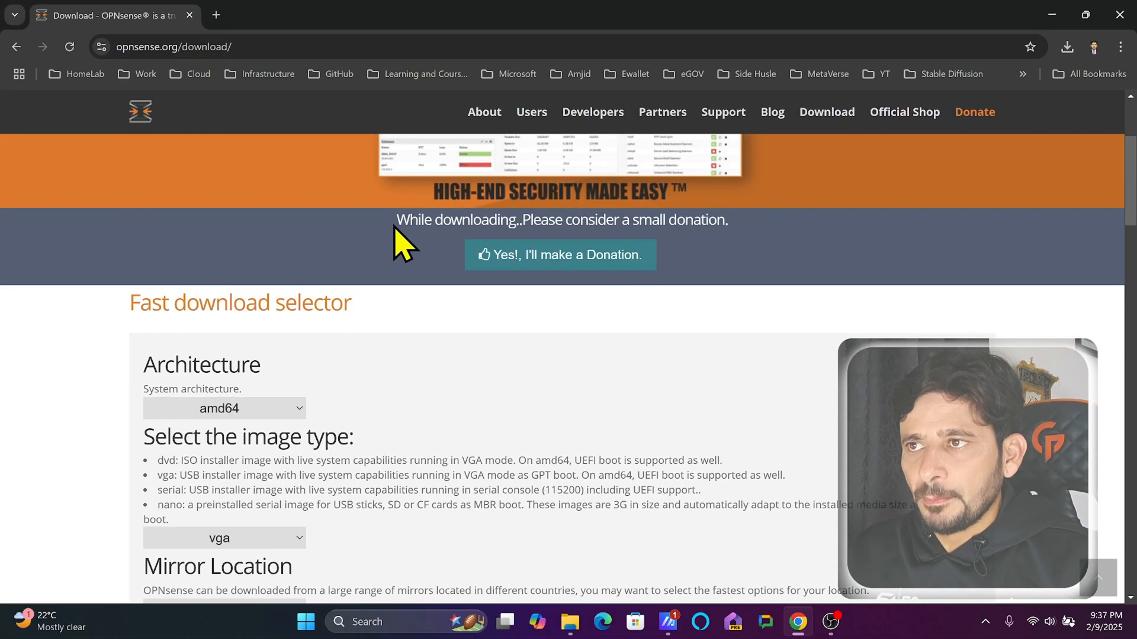
left_click(191, 111)
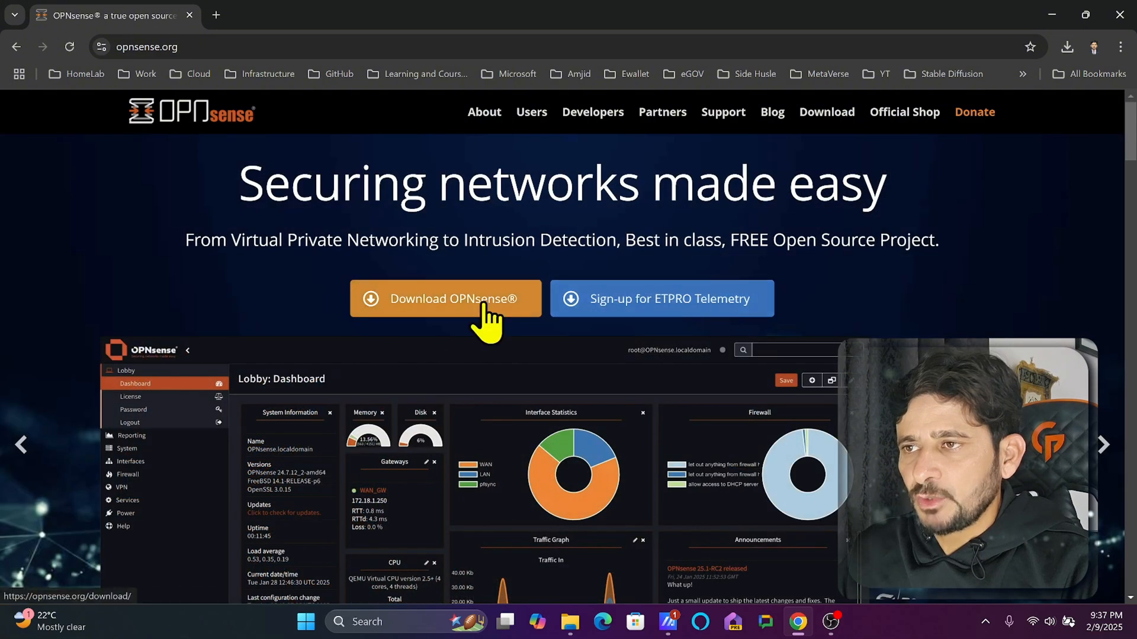
left_click(448, 298)
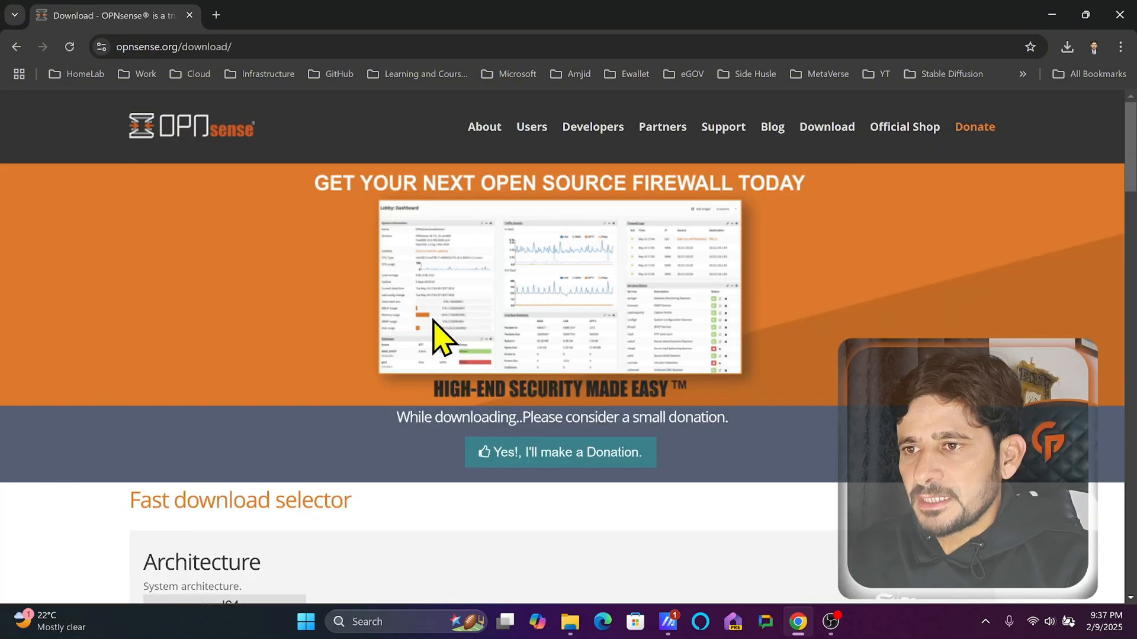
scroll("down", 3)
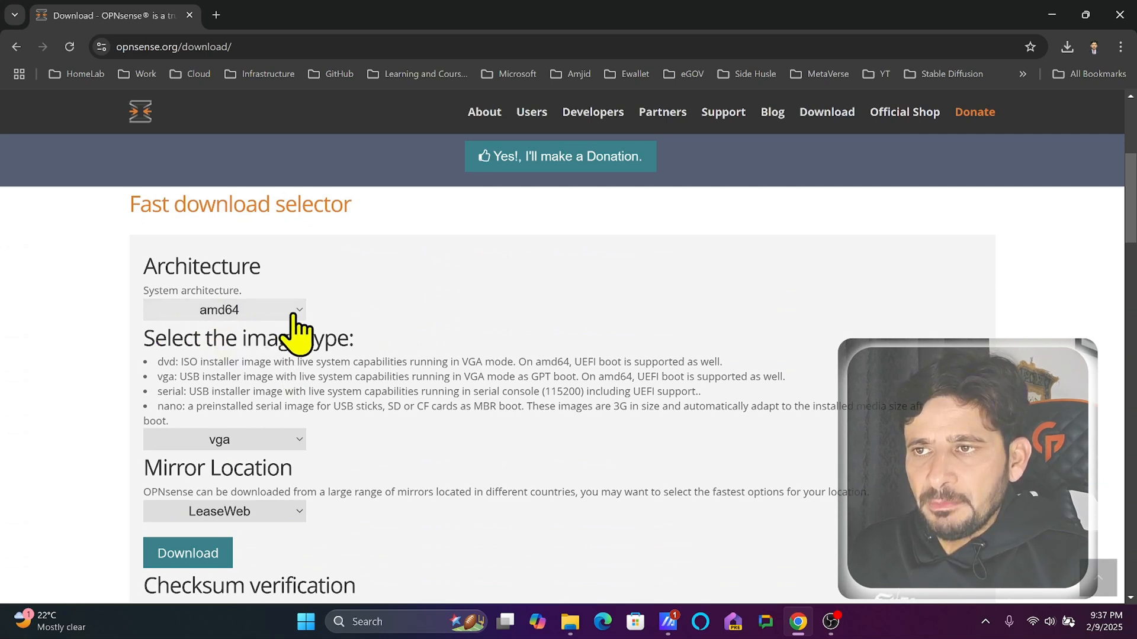
mouse_move(156, 369)
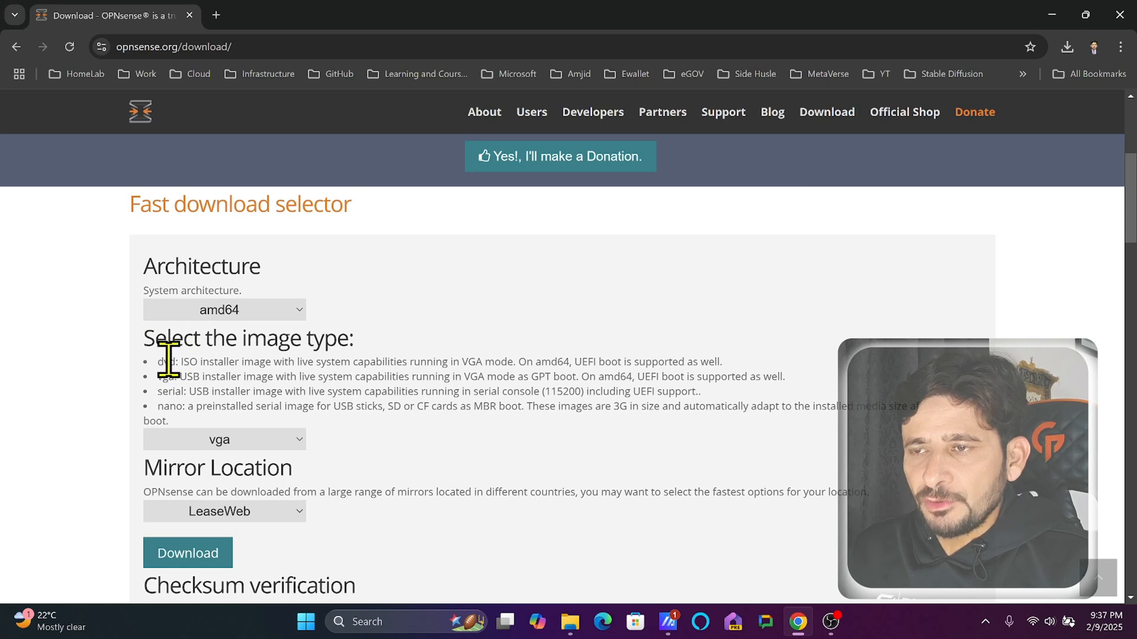
mouse_move(314, 361)
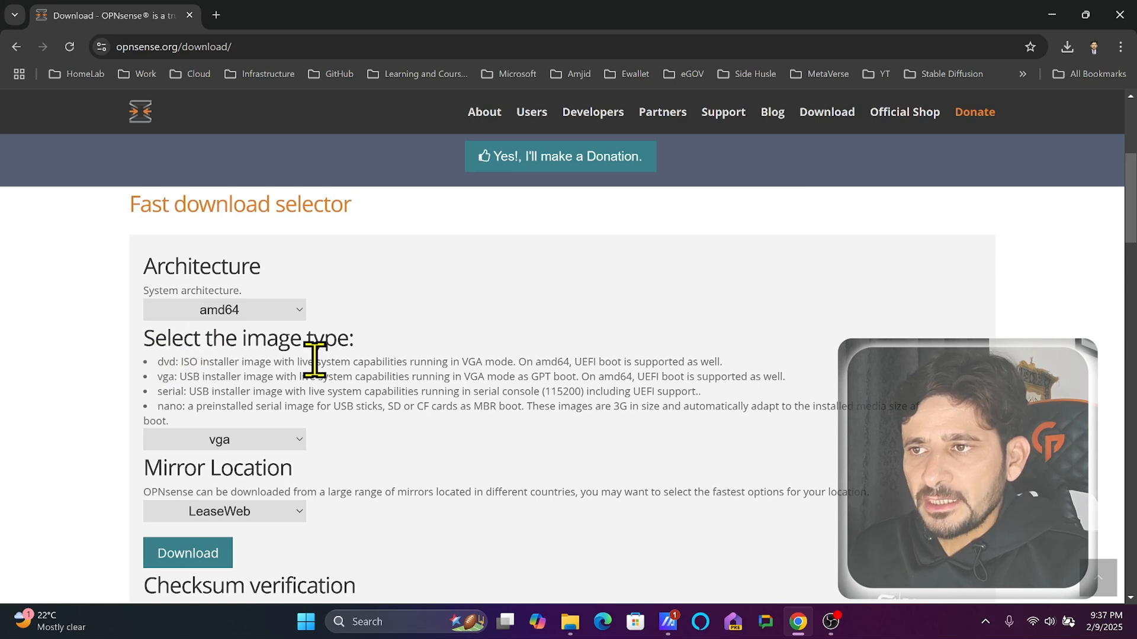
mouse_move(499, 364)
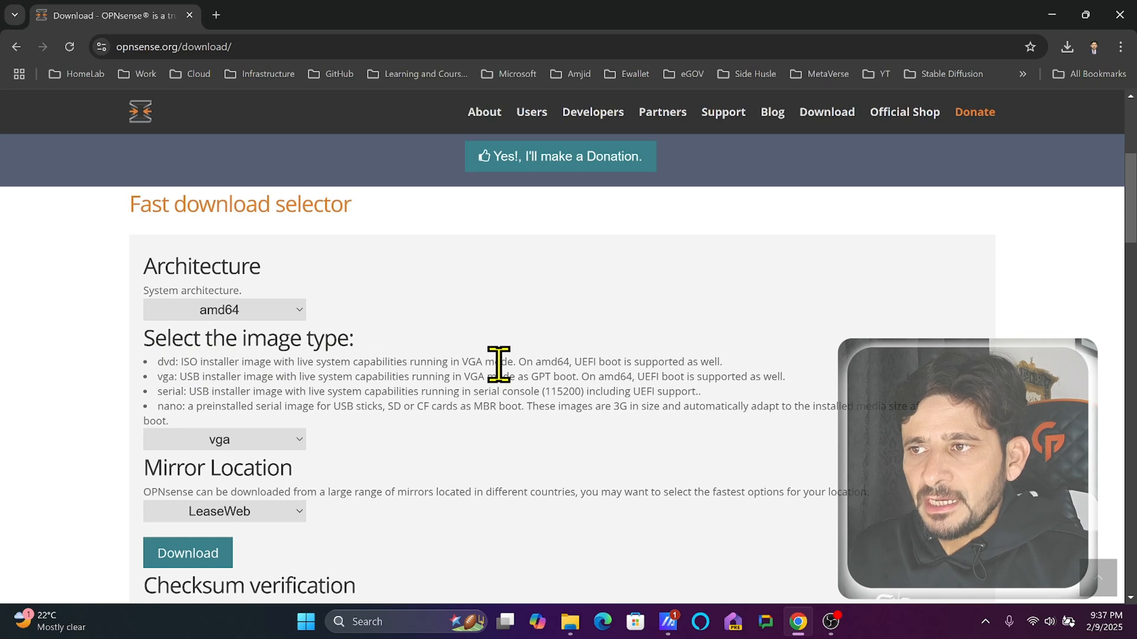
mouse_move(677, 363)
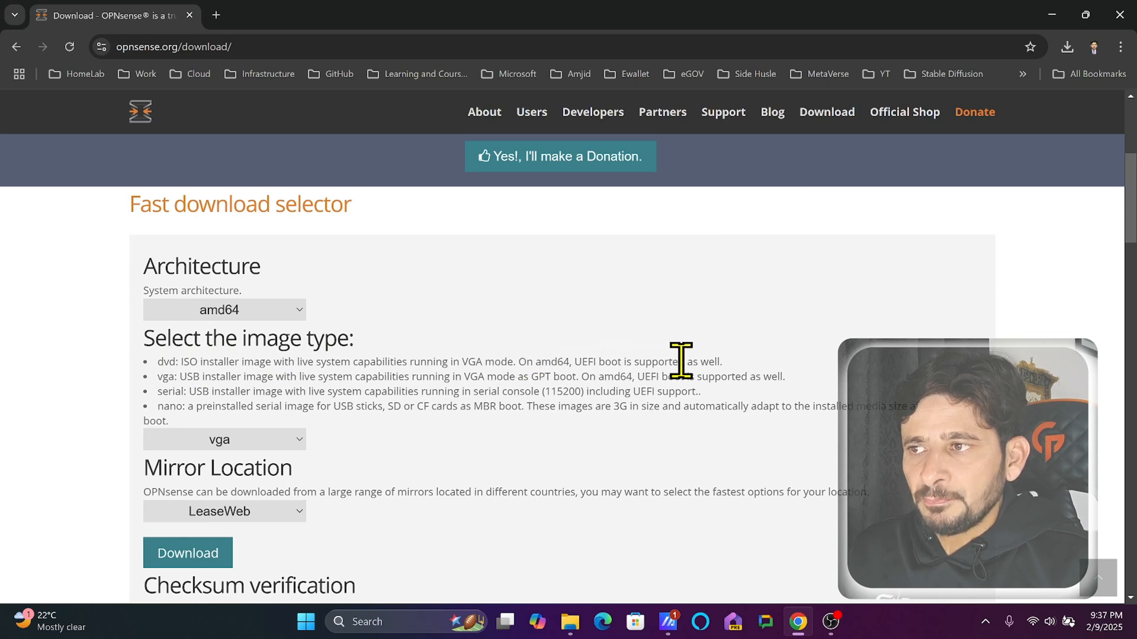
mouse_move(738, 385)
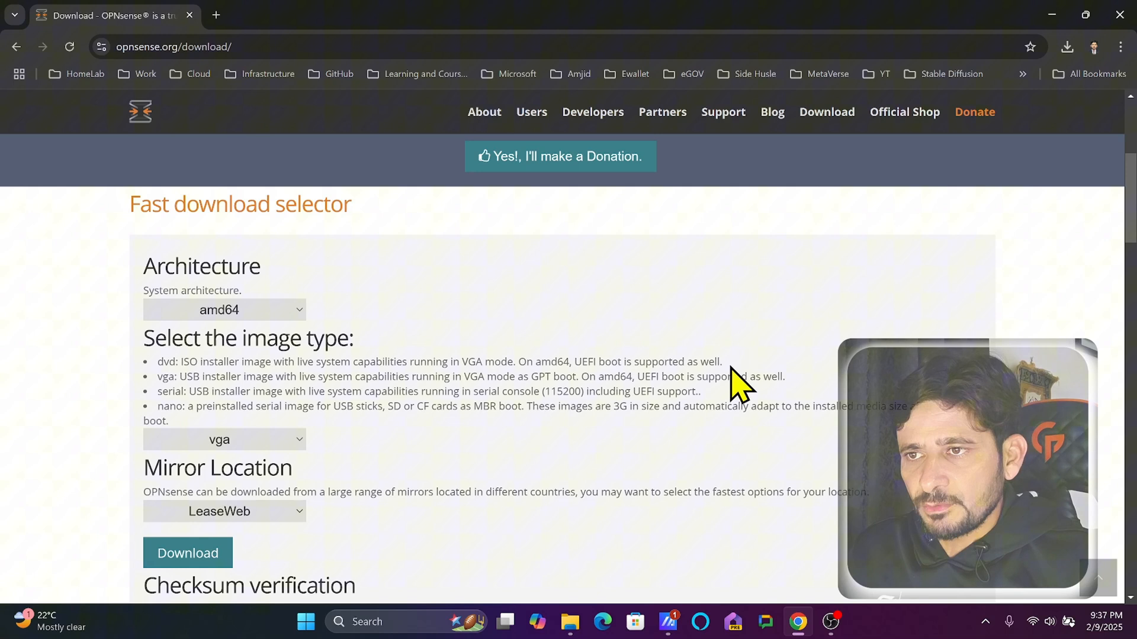
Try the dvd image type, then set the image type back to vga.
left_click(224, 440)
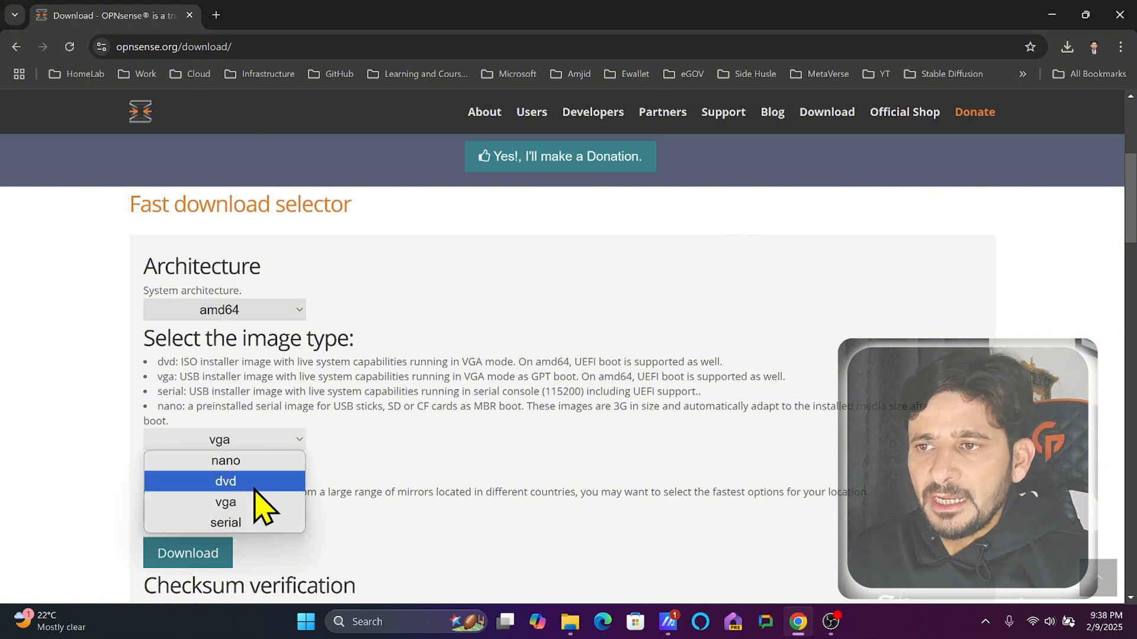
left_click(225, 481)
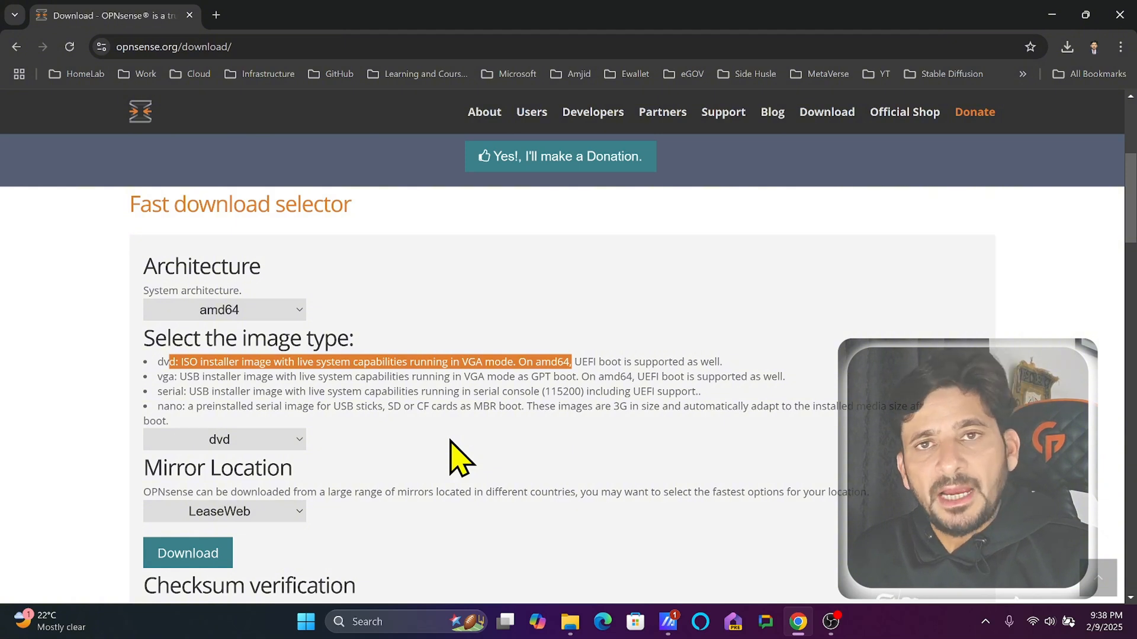
left_click(223, 439)
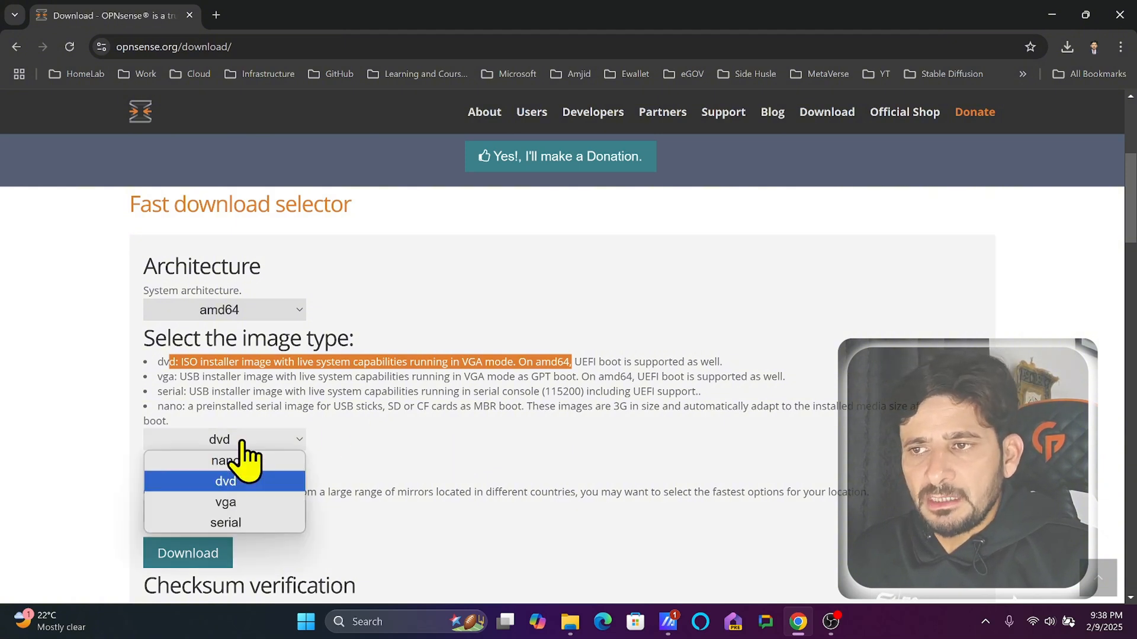
left_click(225, 502)
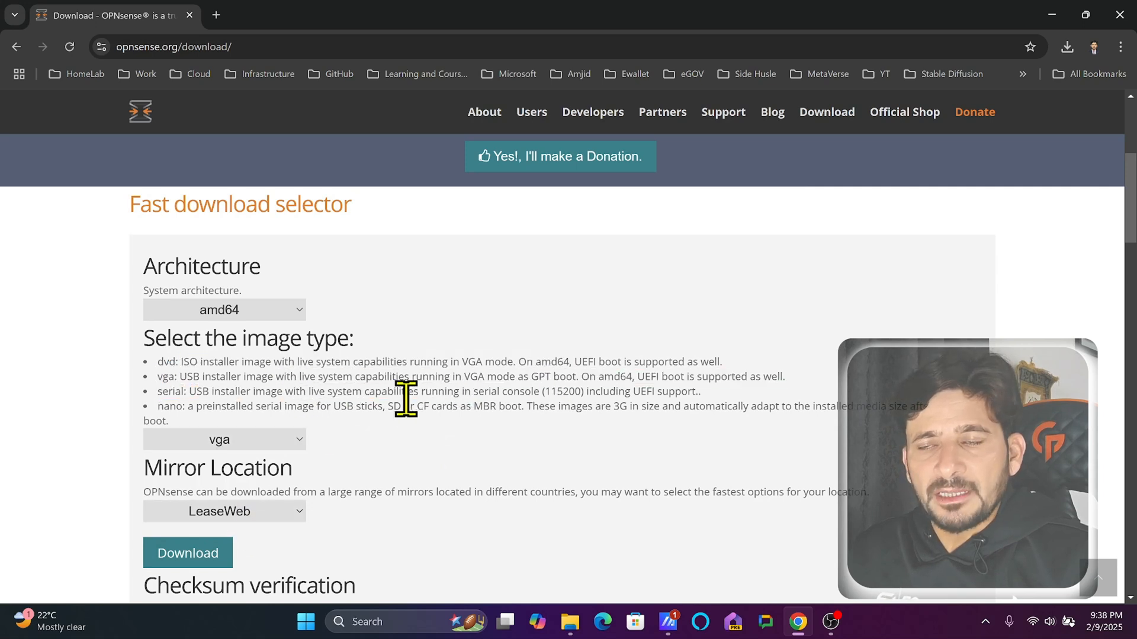
mouse_move(363, 404)
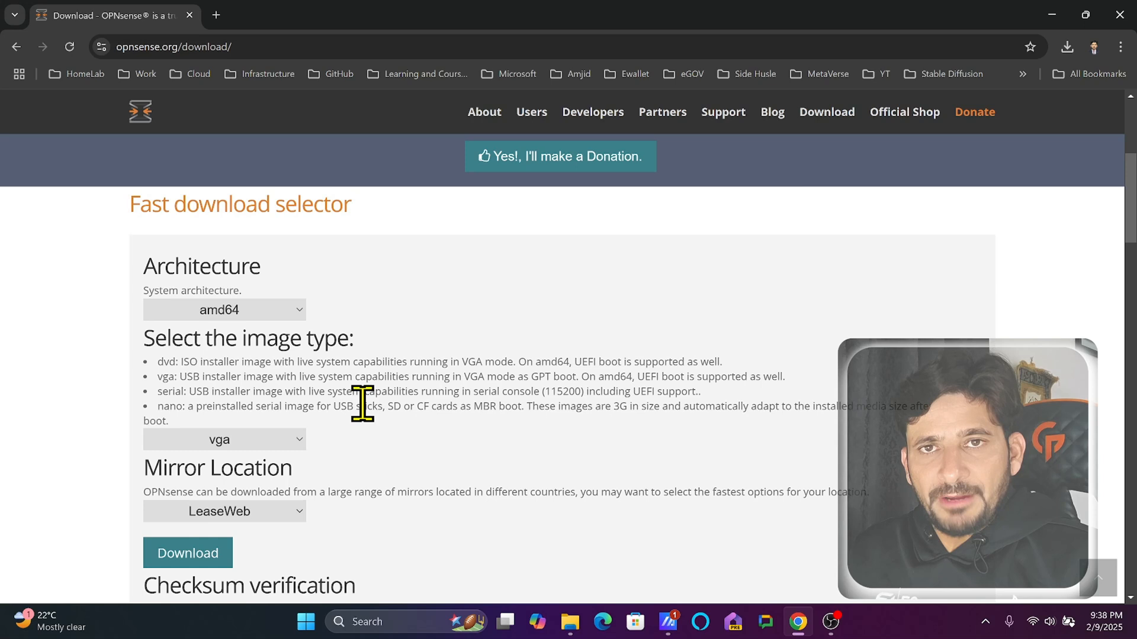
mouse_move(262, 413)
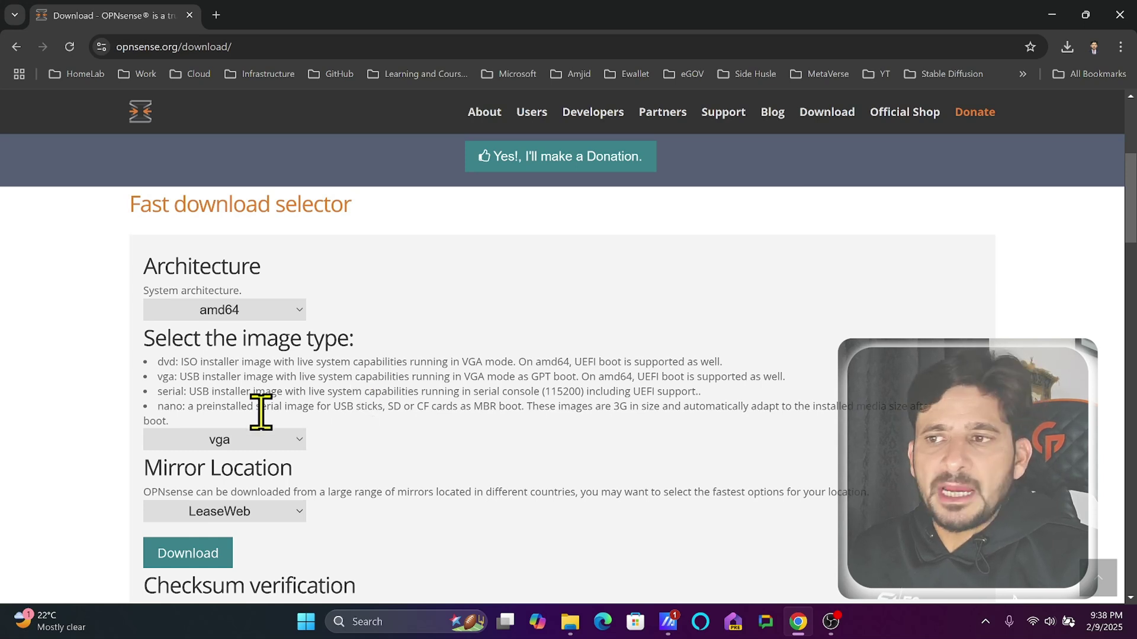
Download the amd64 dvd image OPNsense-25.1-dvd-amd64.iso.bz2 from the LeaseWeb mirror.
left_click(223, 439)
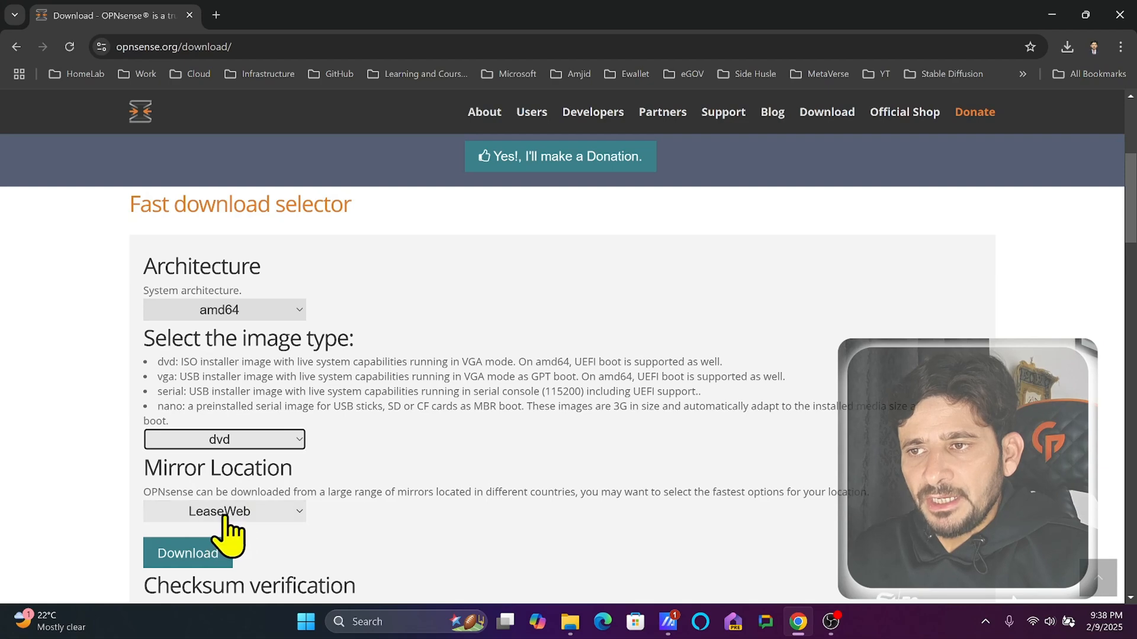
mouse_move(268, 522)
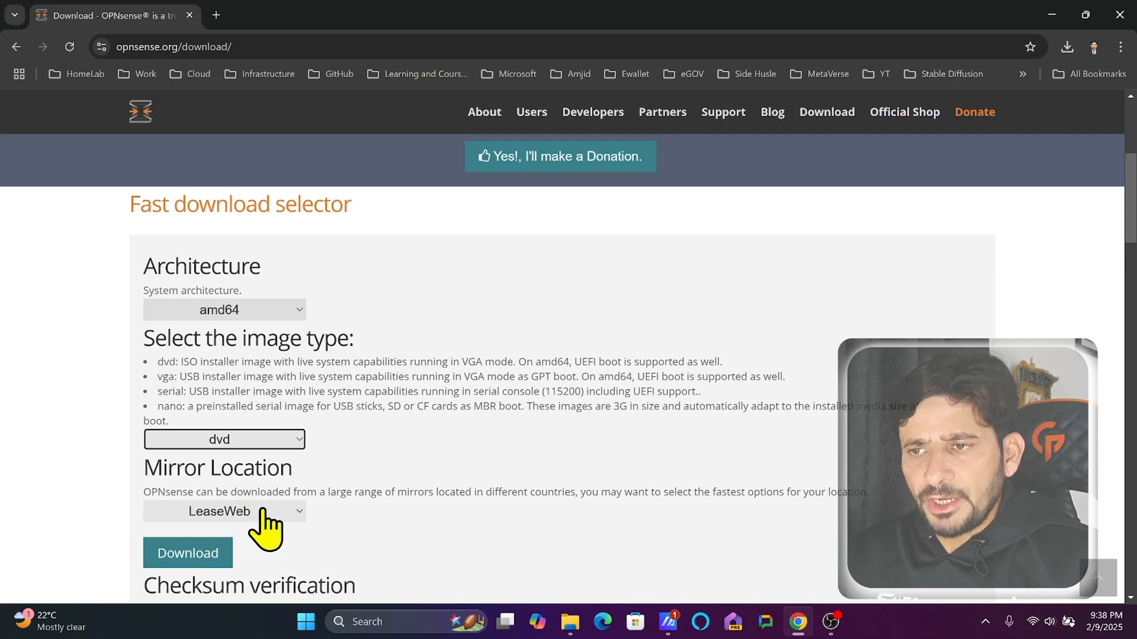
scroll("down", 3)
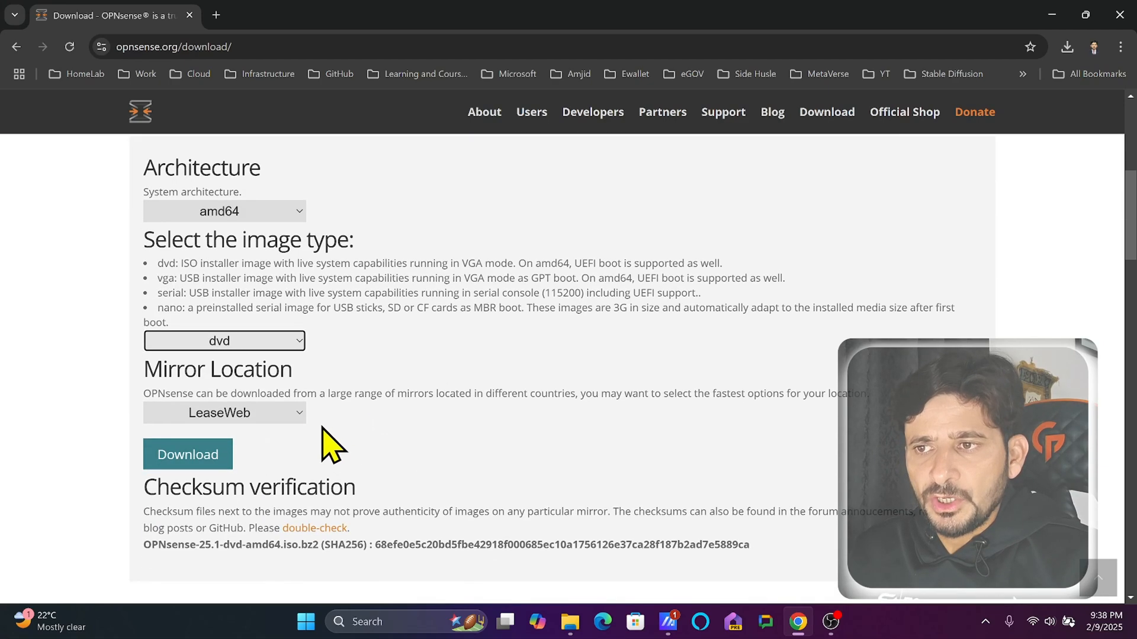
left_click(188, 455)
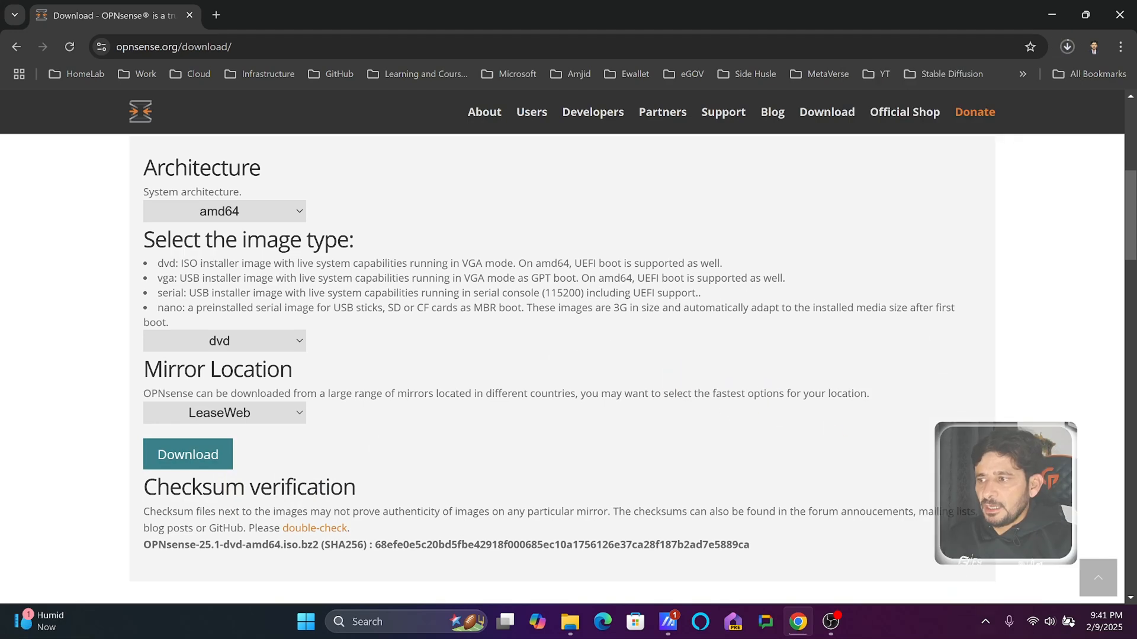
left_click(553, 621)
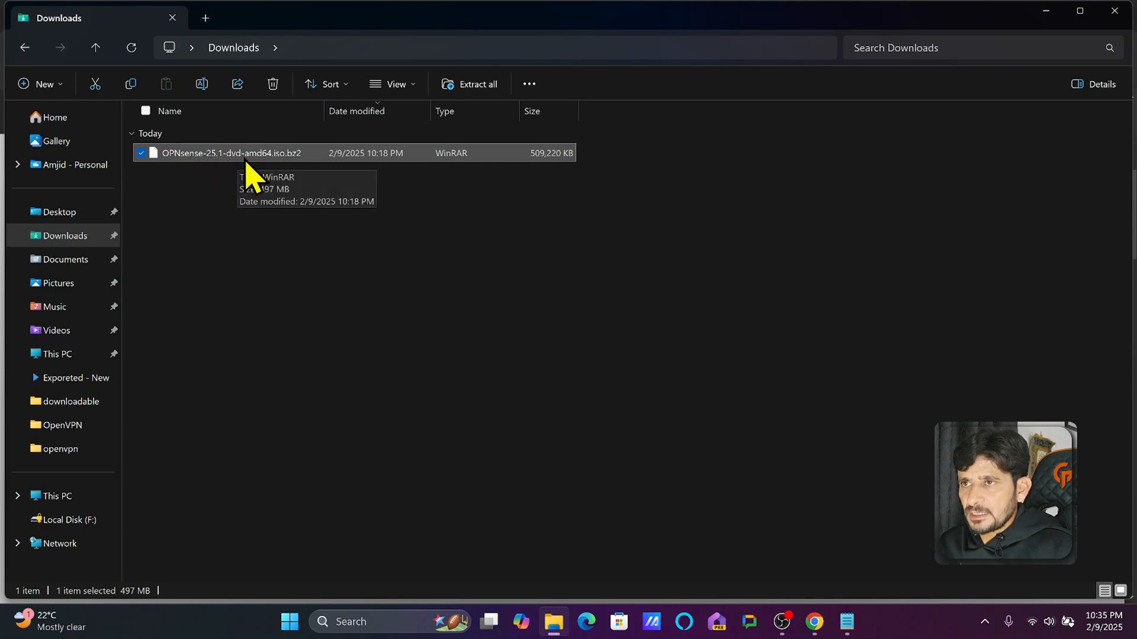
mouse_move(283, 174)
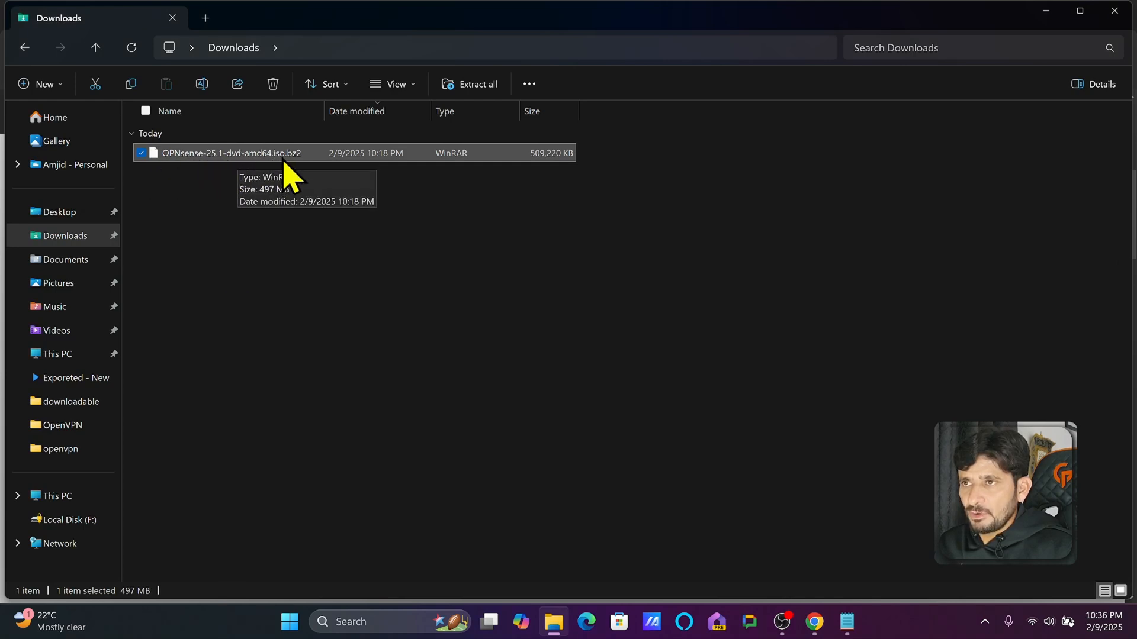
mouse_move(294, 158)
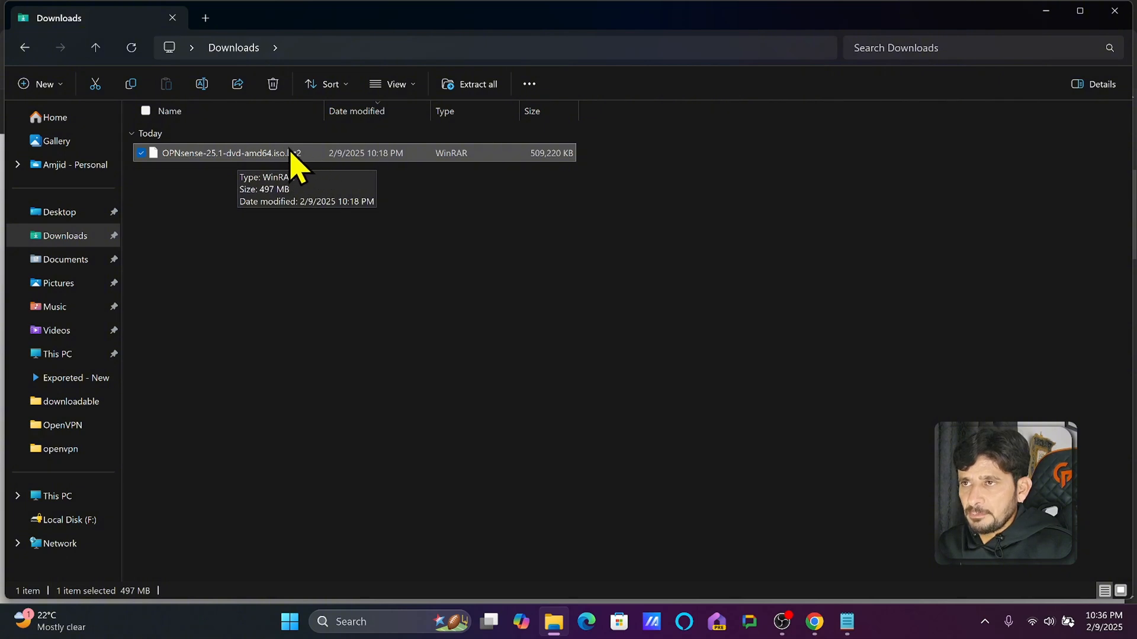
mouse_move(297, 171)
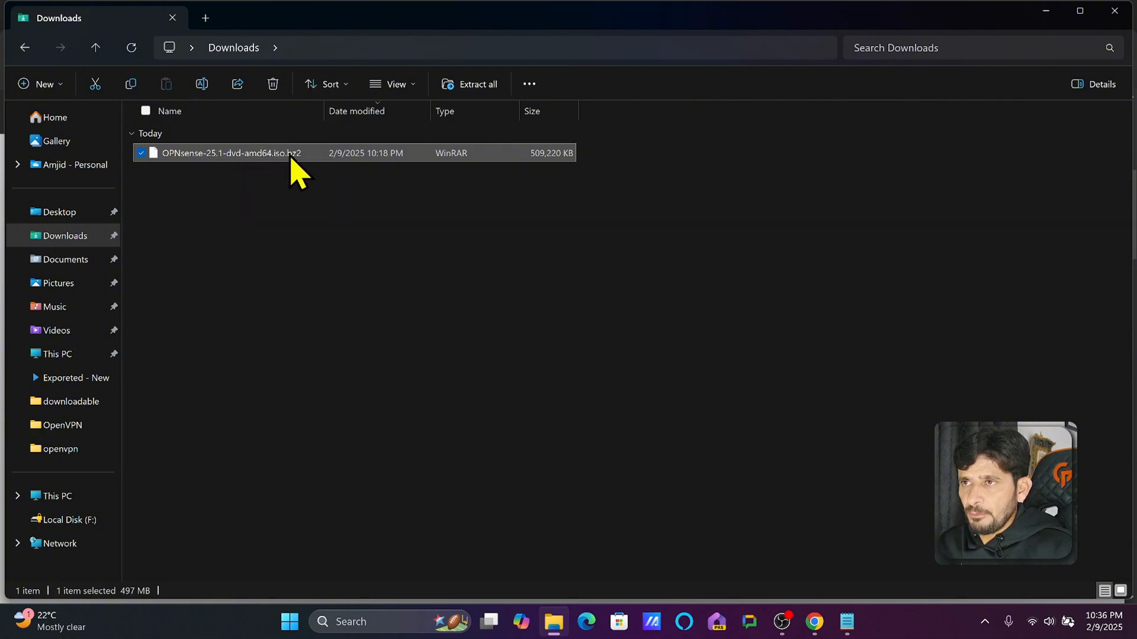
mouse_move(543, 181)
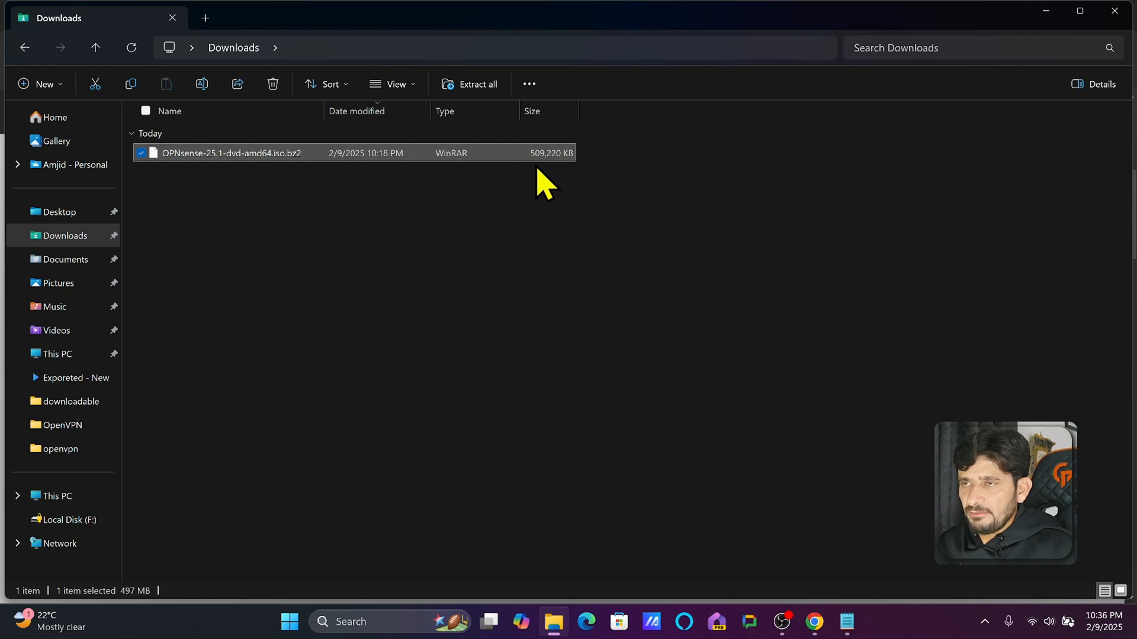
mouse_move(289, 158)
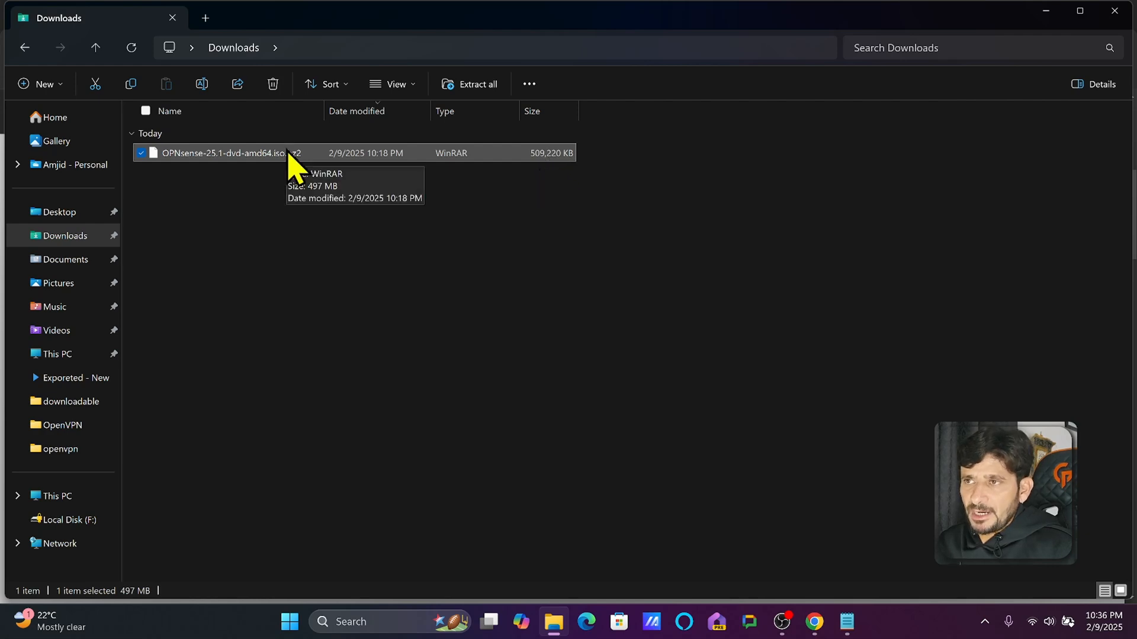
mouse_move(239, 177)
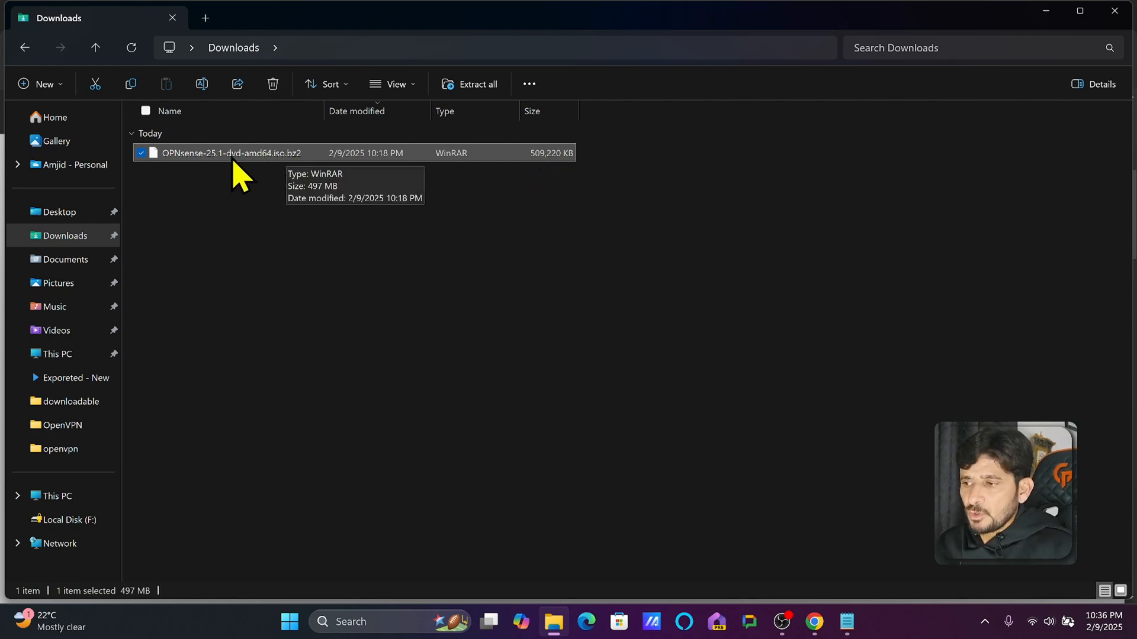
Bring up WinRAR extraction options for the OPNsense-25.1-dvd-amd64.iso.bz2 archive.
right_click(229, 152)
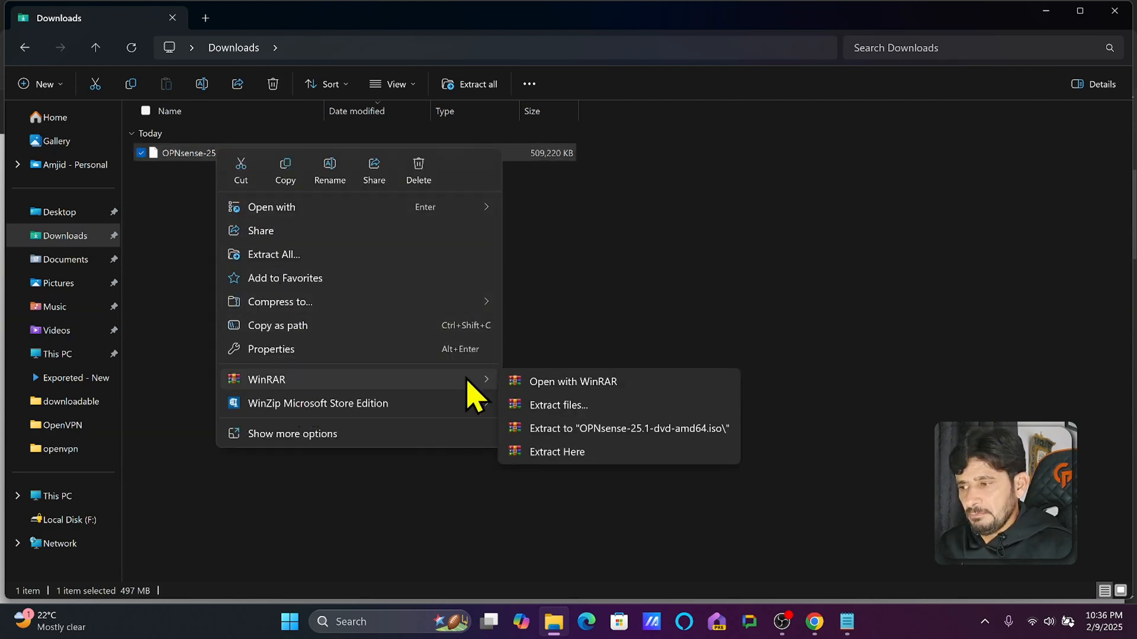
mouse_move(500, 394)
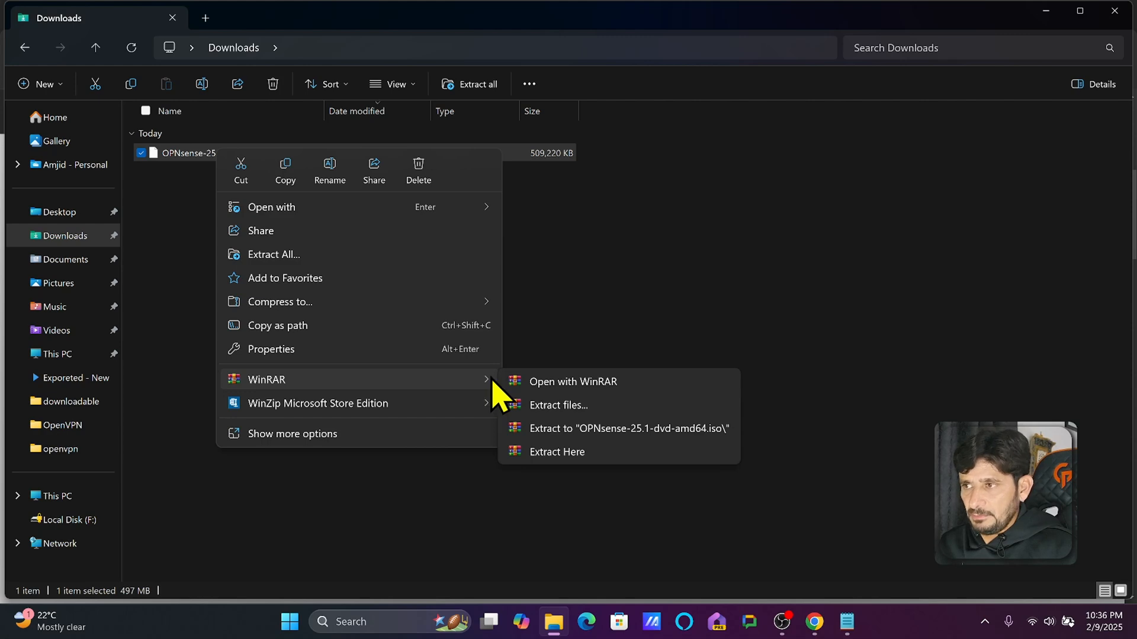
mouse_move(545, 451)
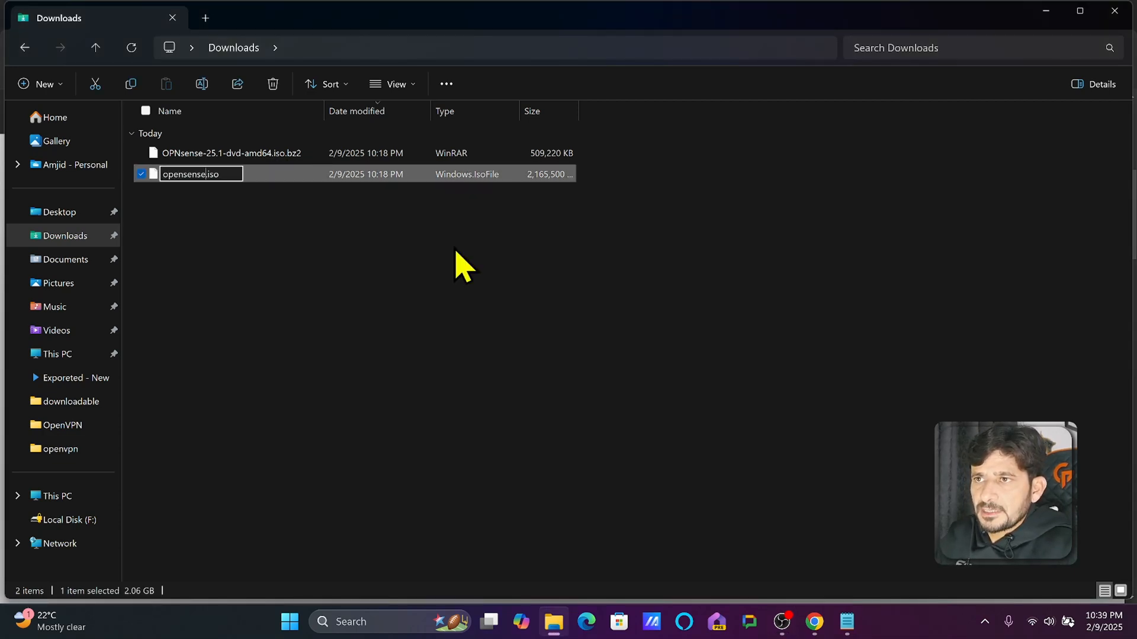
Rename the extracted ISO to opensense_25_1.iso and dismiss its context menu.
type("_25-1")
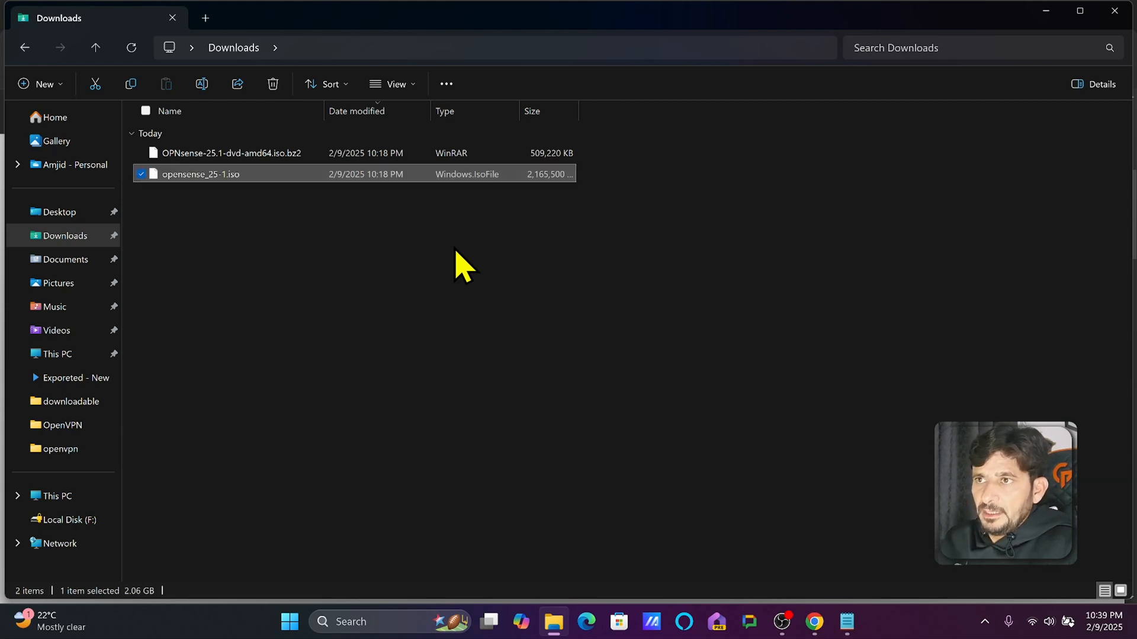
right_click(200, 174)
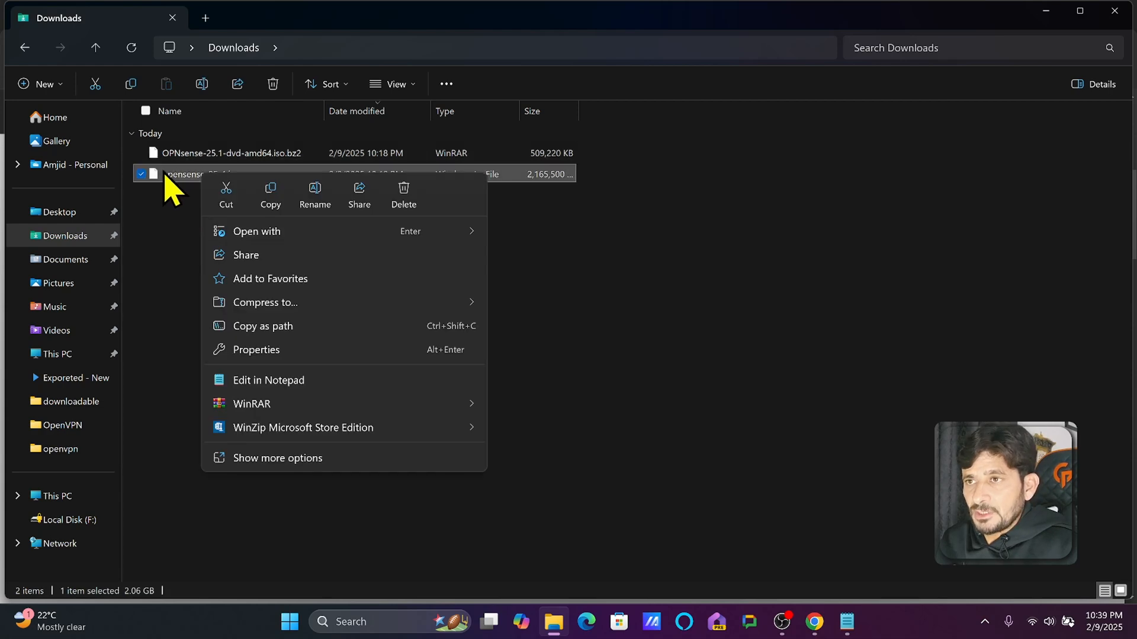
left_click(261, 213)
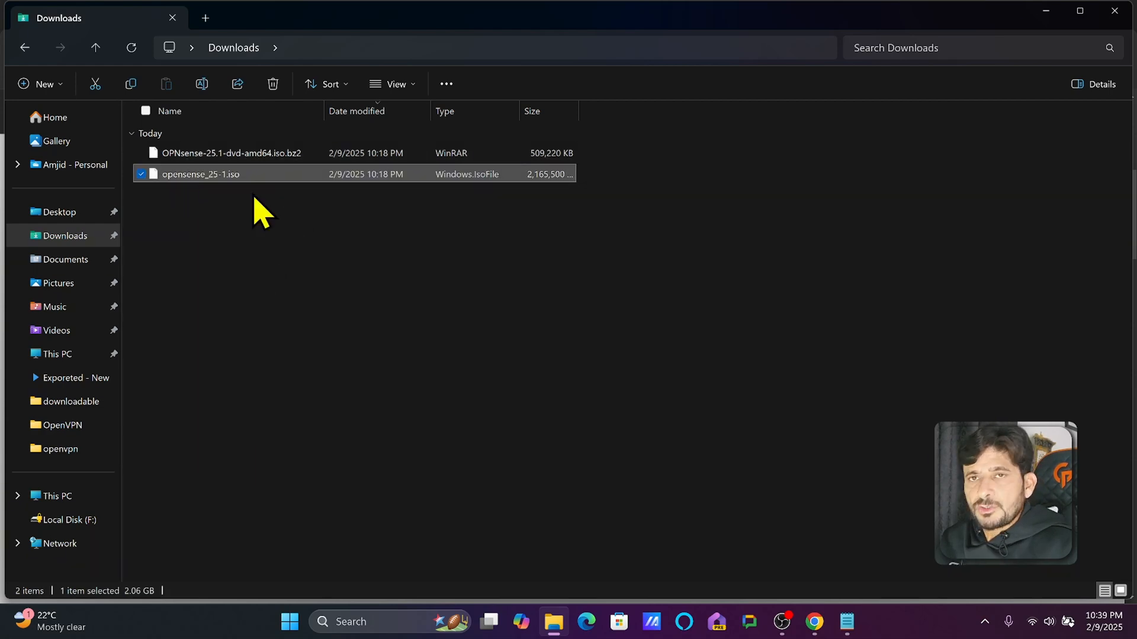